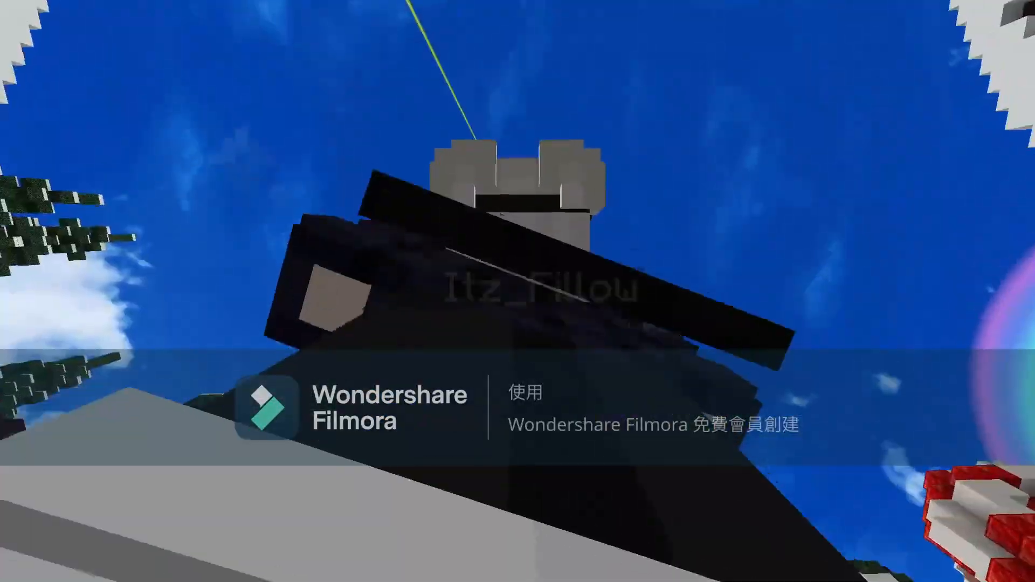
# Step: Search Google for "mantle cape" and open the Mantle · Minecraft Capes site
pyautogui.press('e')
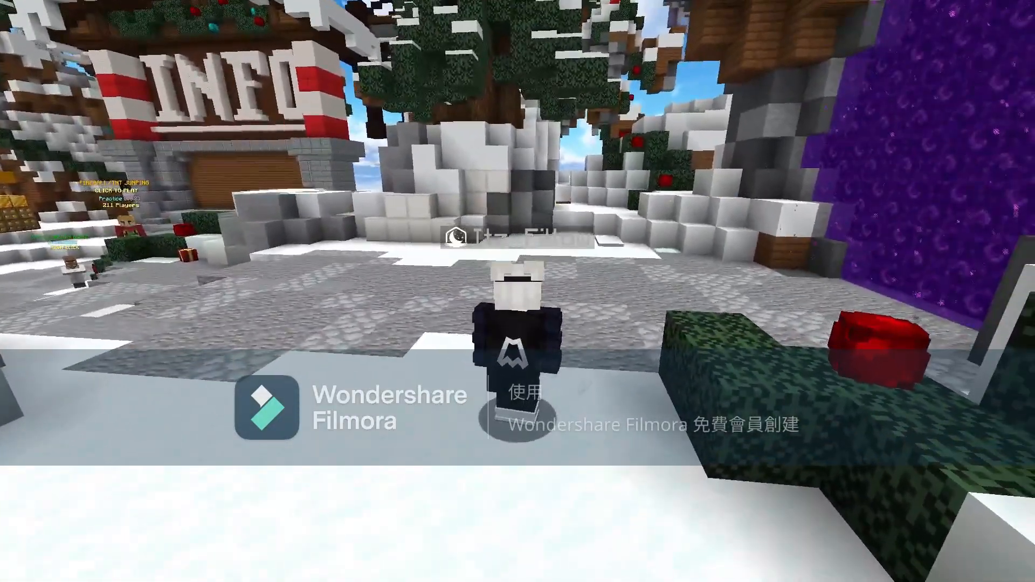
pyautogui.moveTo(518, 292)
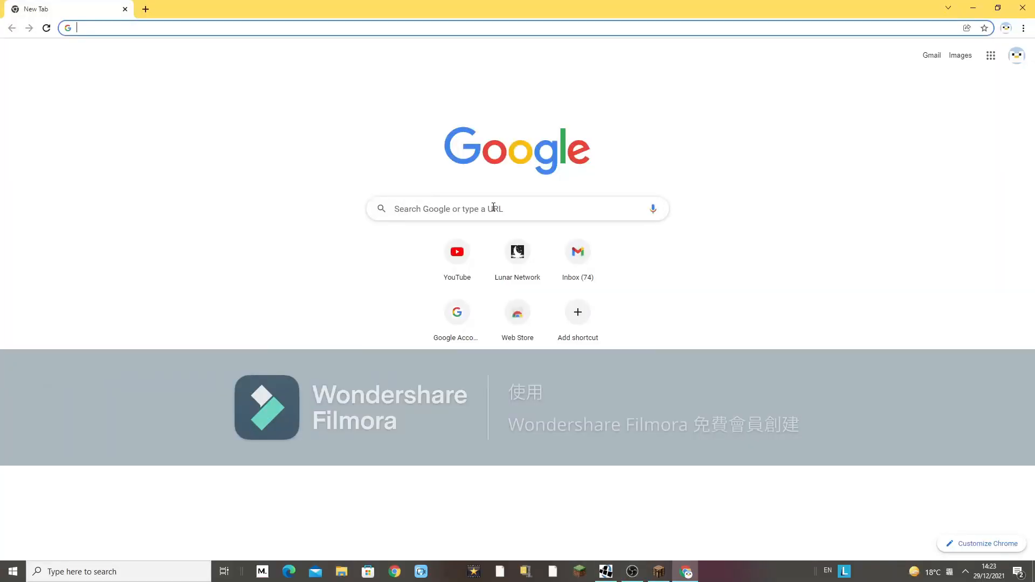
pyautogui.moveTo(512, 212)
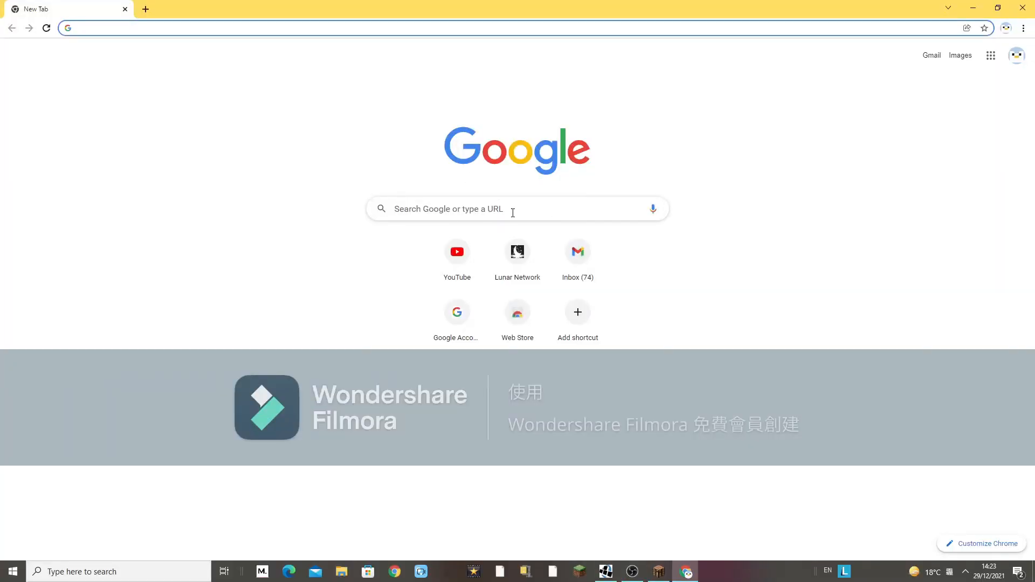
pyautogui.write('mantle cape')
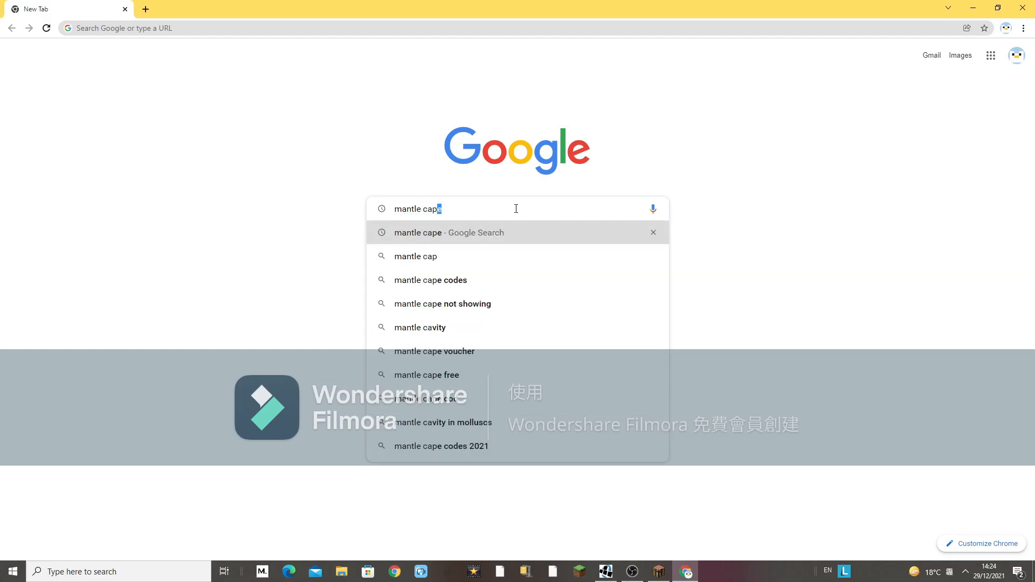
pyautogui.click(448, 233)
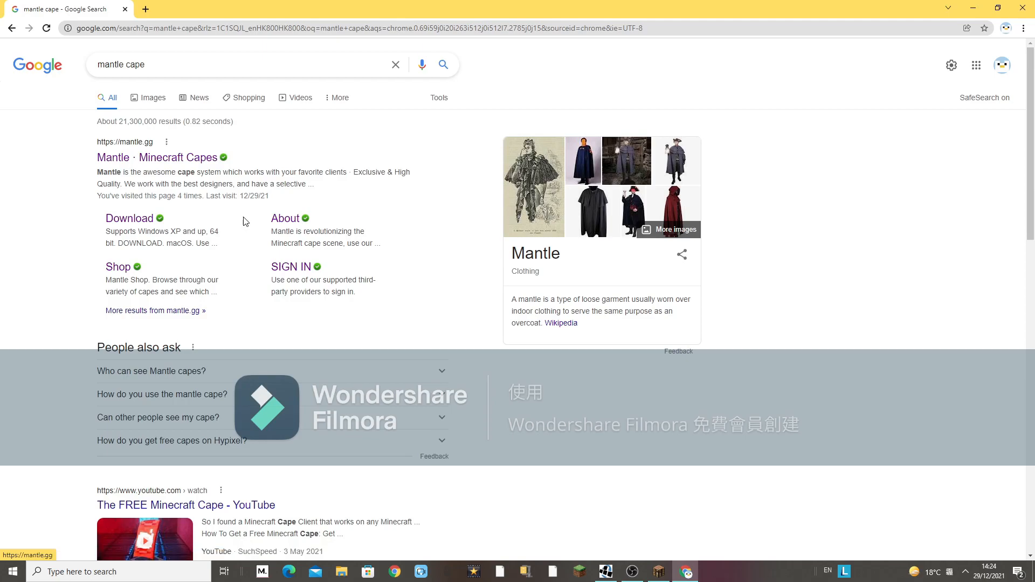
pyautogui.click(157, 157)
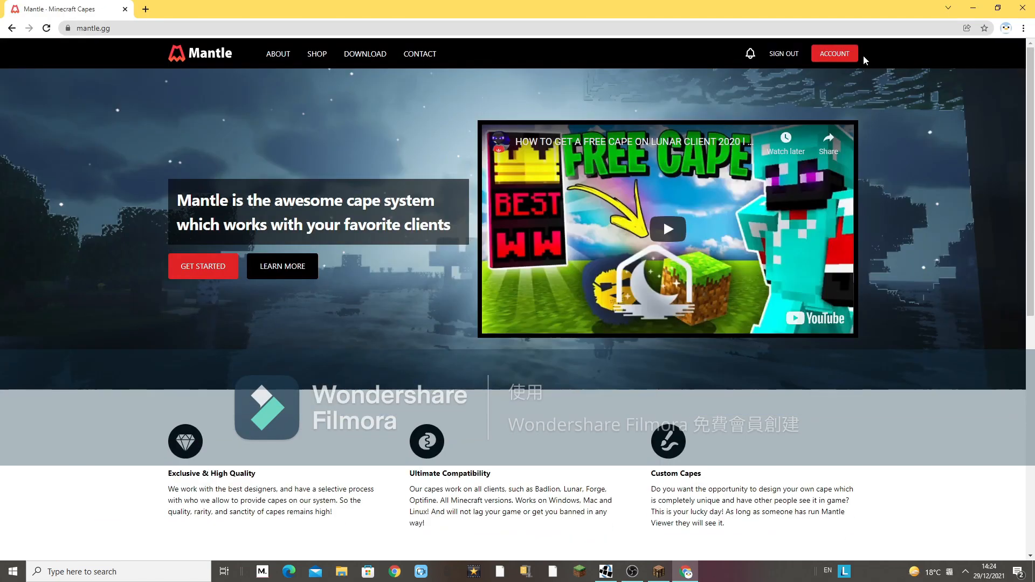
# Step: Sign out of Mantle, then sign back in with the Google account tied to Minecraft
pyautogui.click(784, 53)
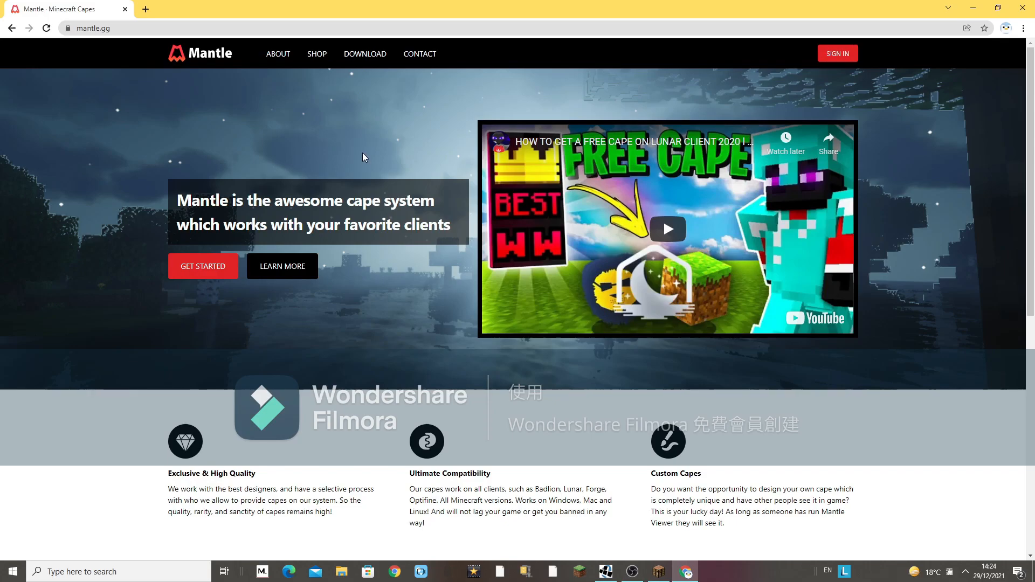
pyautogui.moveTo(370, 147)
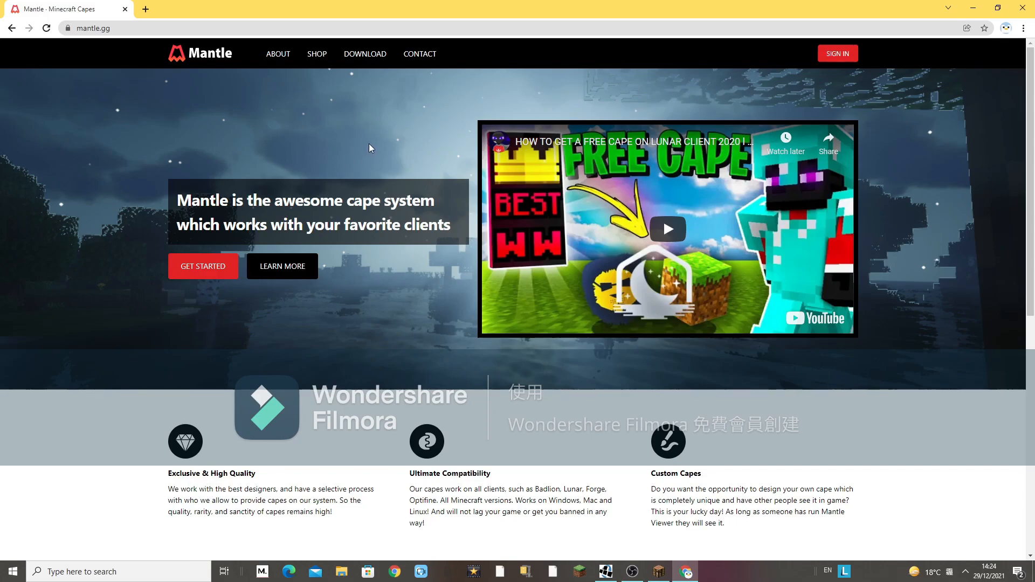
pyautogui.moveTo(362, 139)
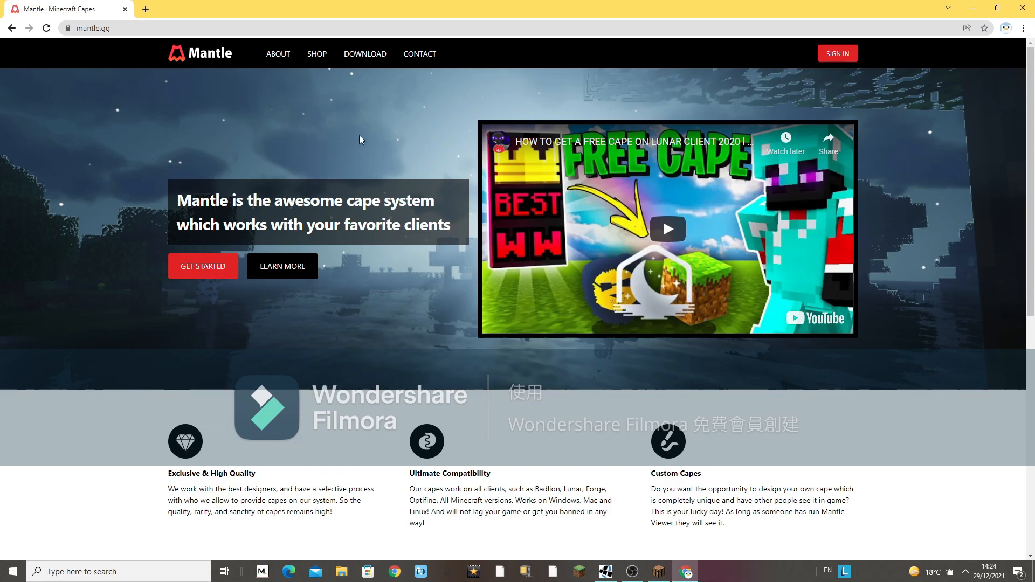
pyautogui.moveTo(854, 65)
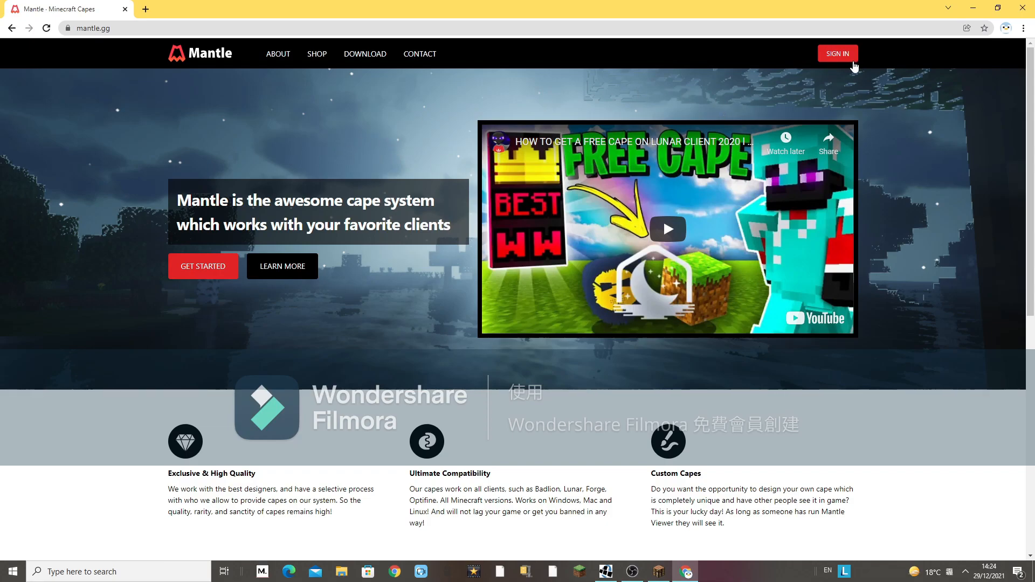
pyautogui.click(837, 53)
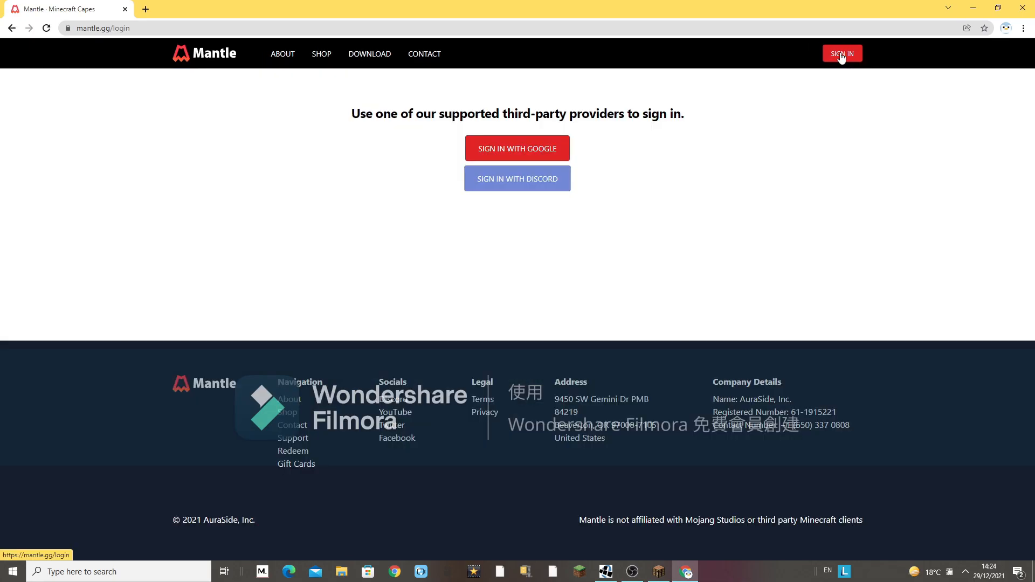
pyautogui.moveTo(517, 179)
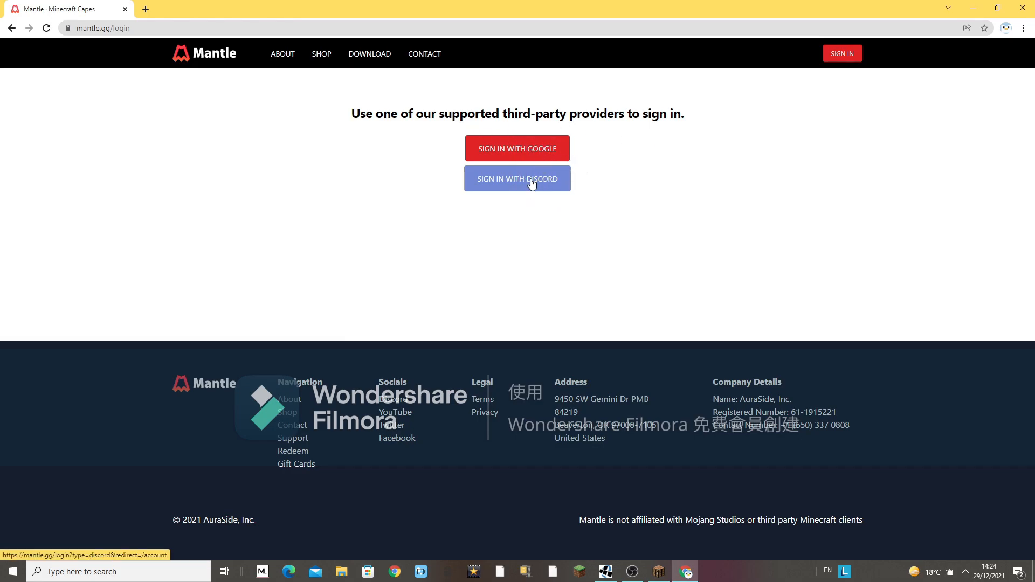
pyautogui.click(517, 148)
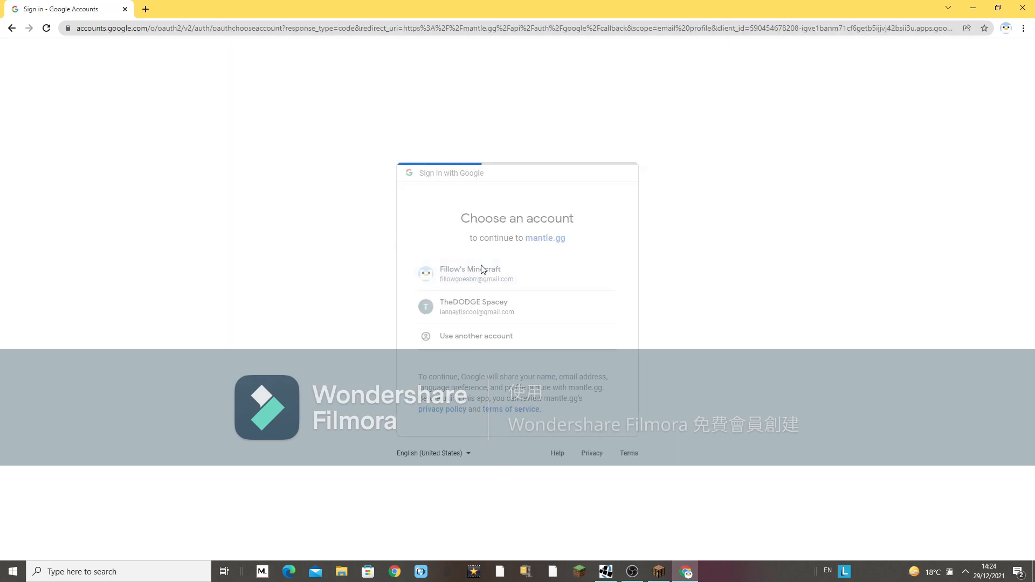
pyautogui.click(470, 273)
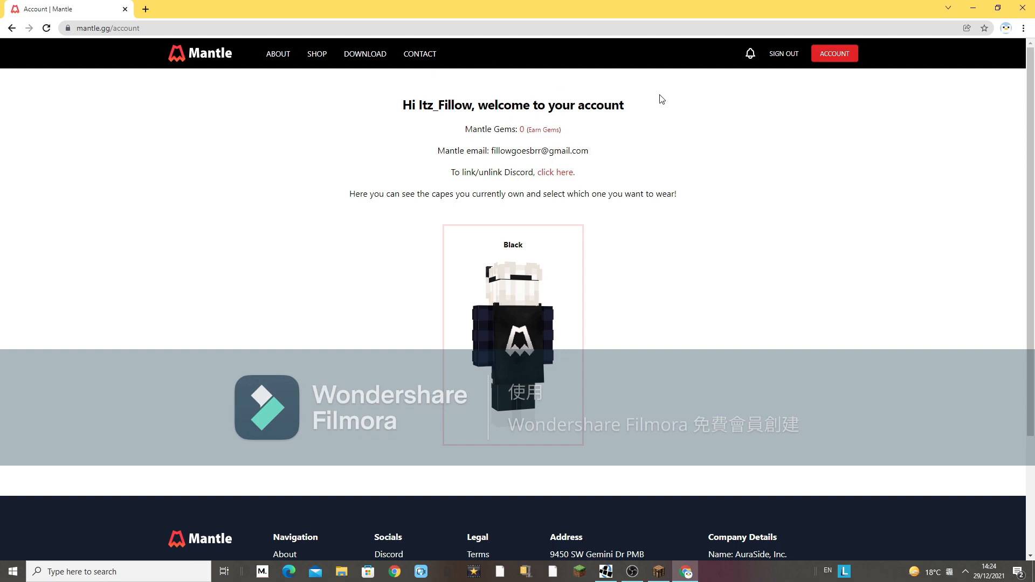
pyautogui.moveTo(583, 204)
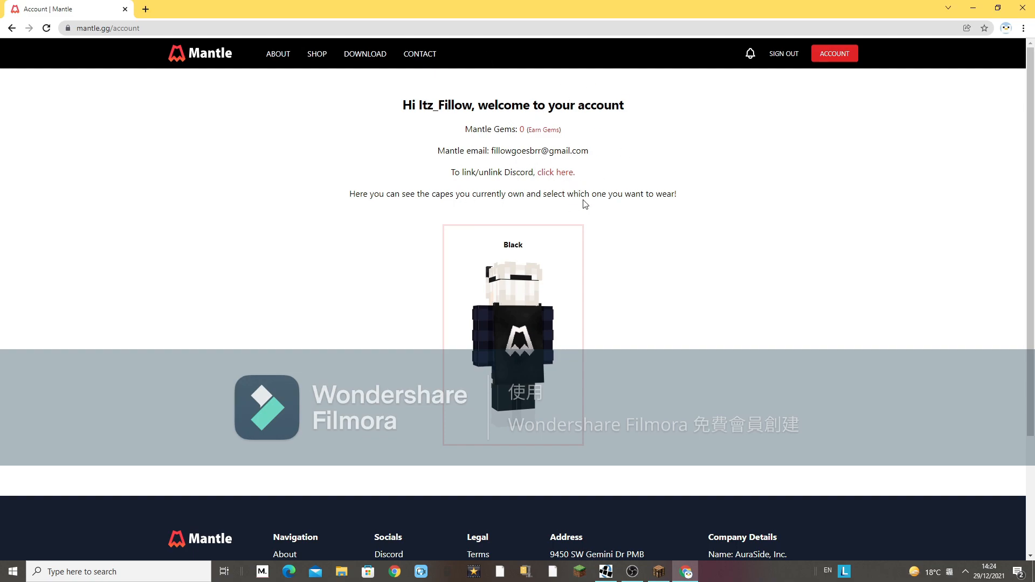
pyautogui.moveTo(514, 188)
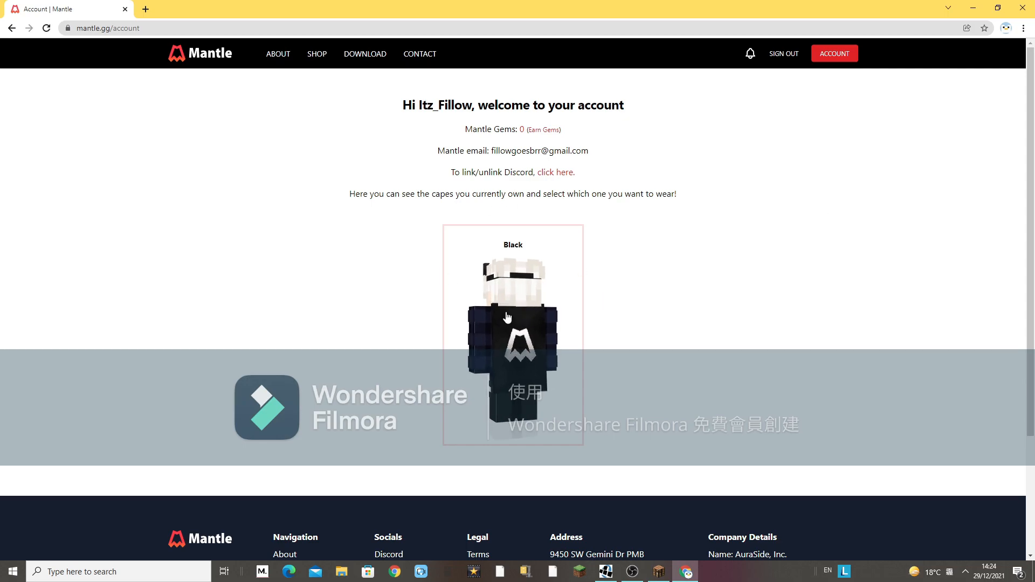
pyautogui.moveTo(277, 54)
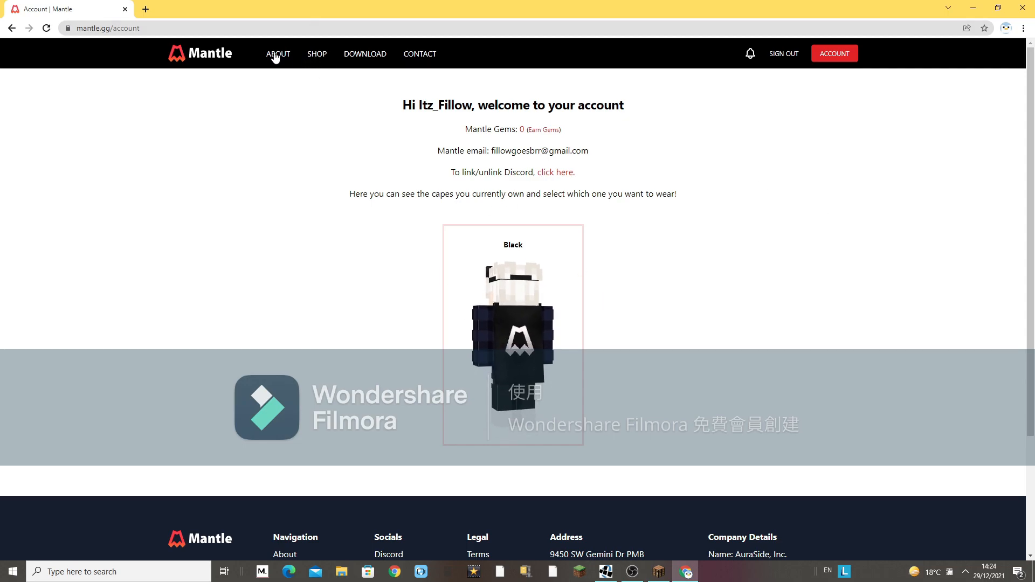
# Step: Go to Mantle's Download page for the Windows, macOS and Linux app
pyautogui.click(364, 53)
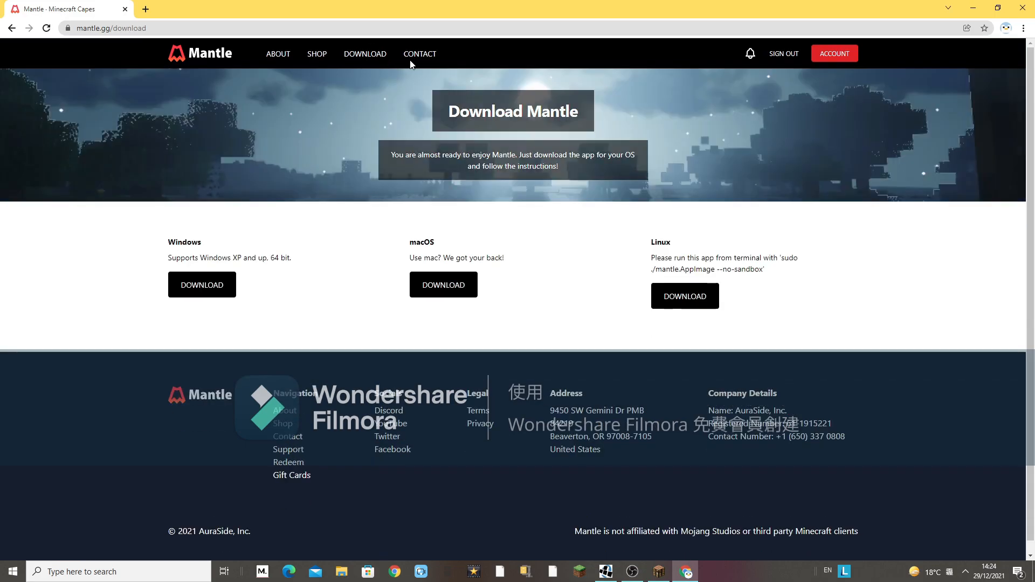
pyautogui.moveTo(359, 70)
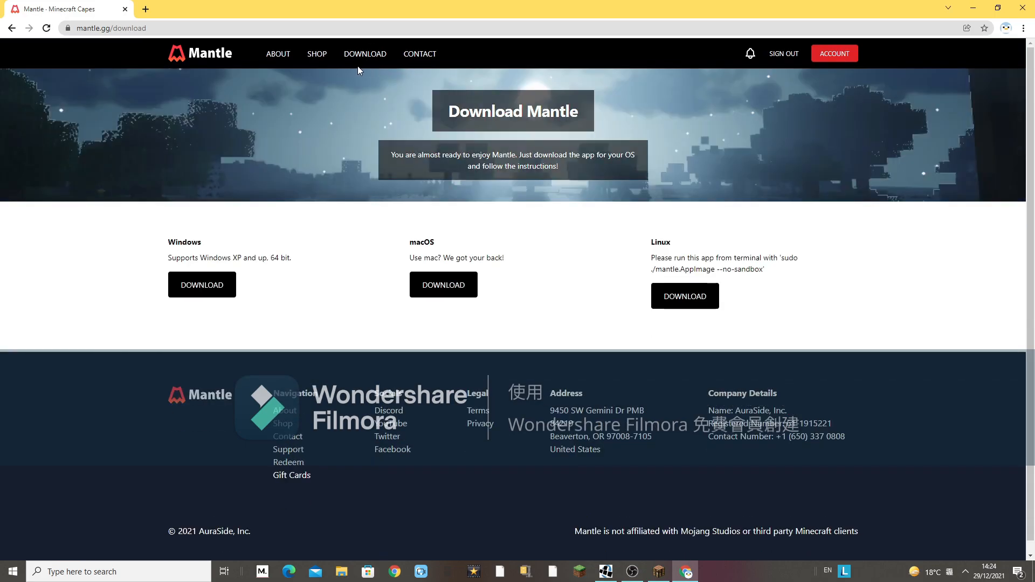
pyautogui.moveTo(324, 58)
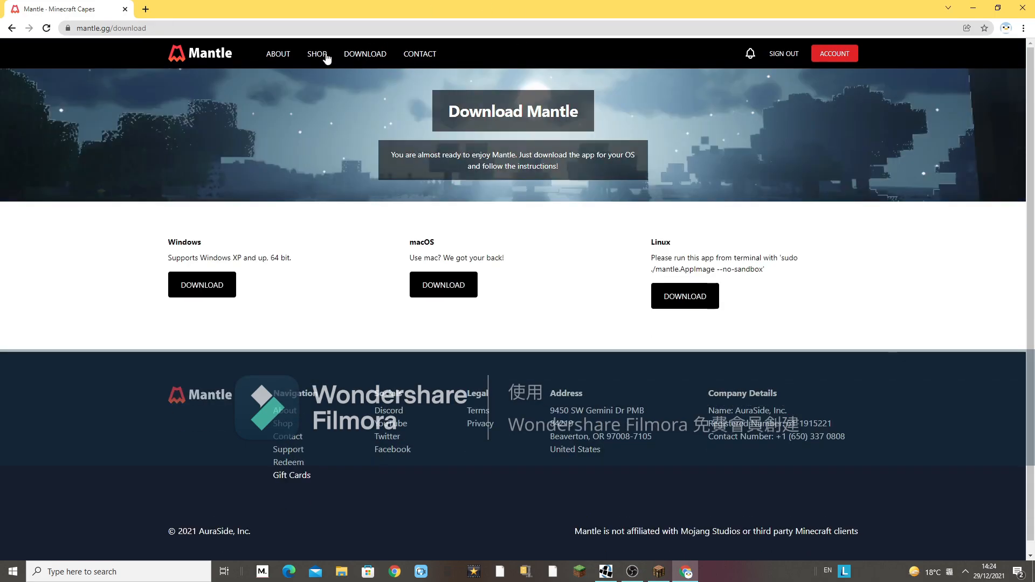
pyautogui.moveTo(486, 5)
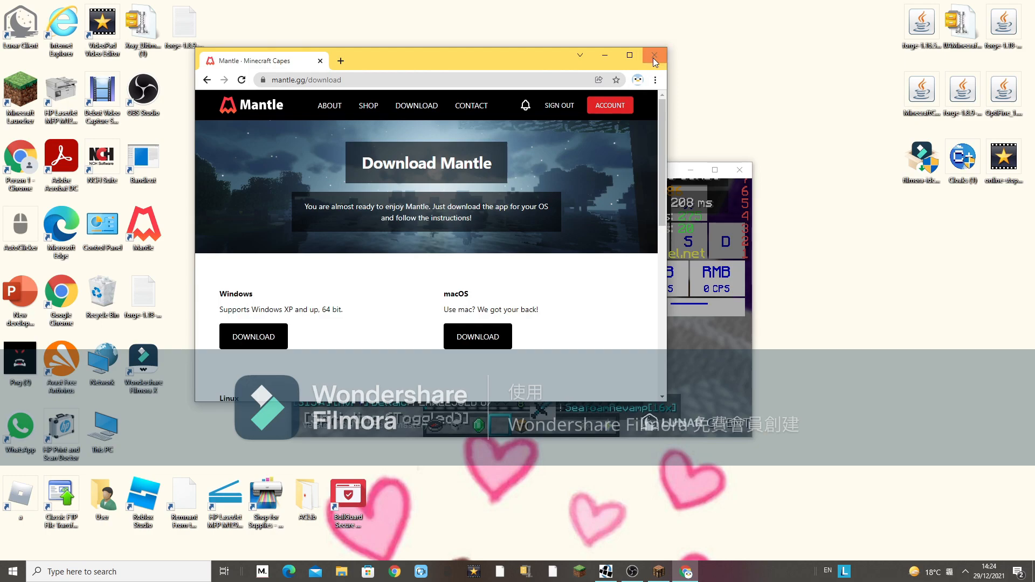
# Step: Close the browser, pick the last server in Multiplayer, and save mc.mantle.gg as its address
pyautogui.click(656, 55)
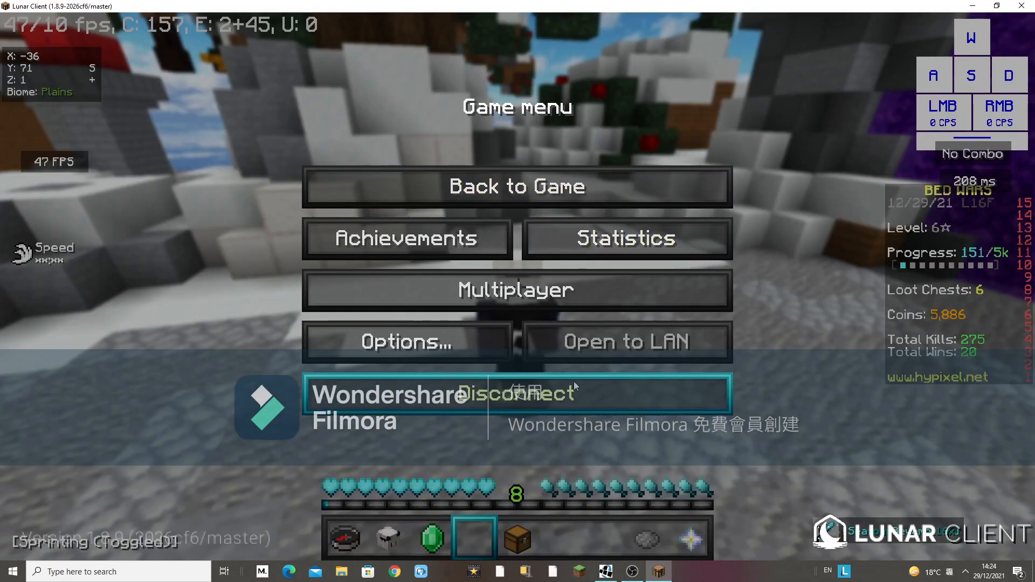
pyautogui.click(518, 289)
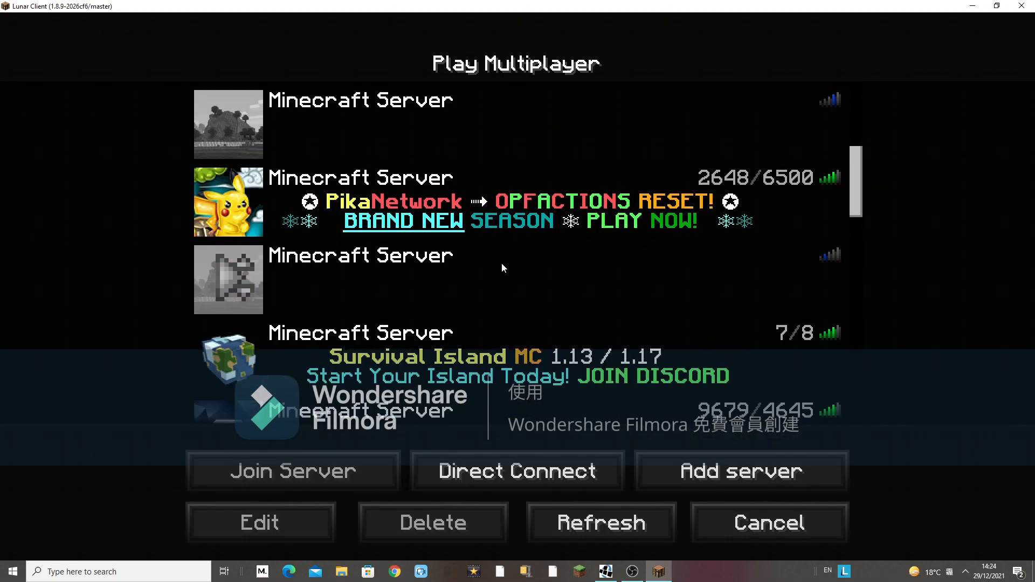
pyautogui.scroll(3)
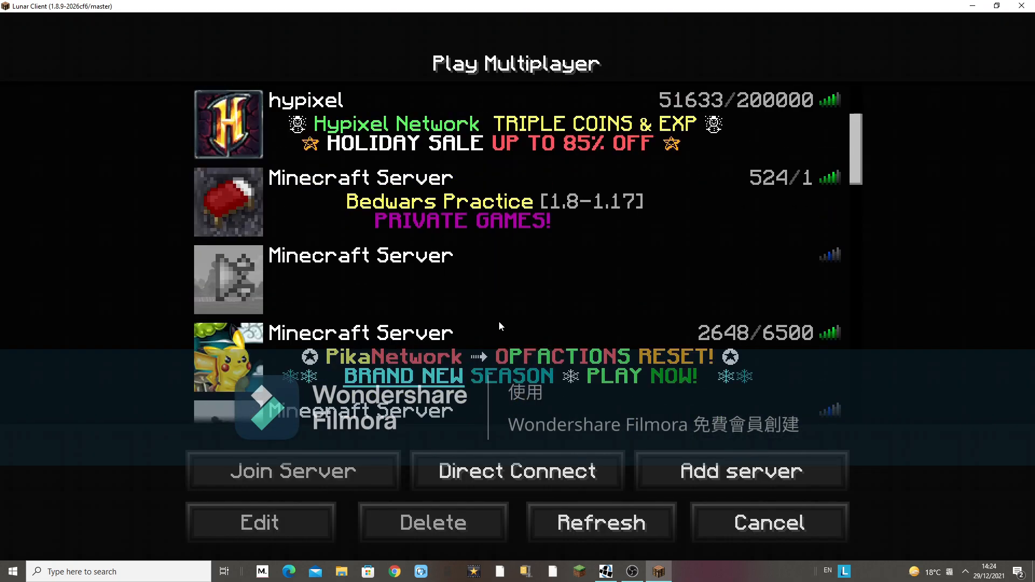
pyautogui.scroll(-3)
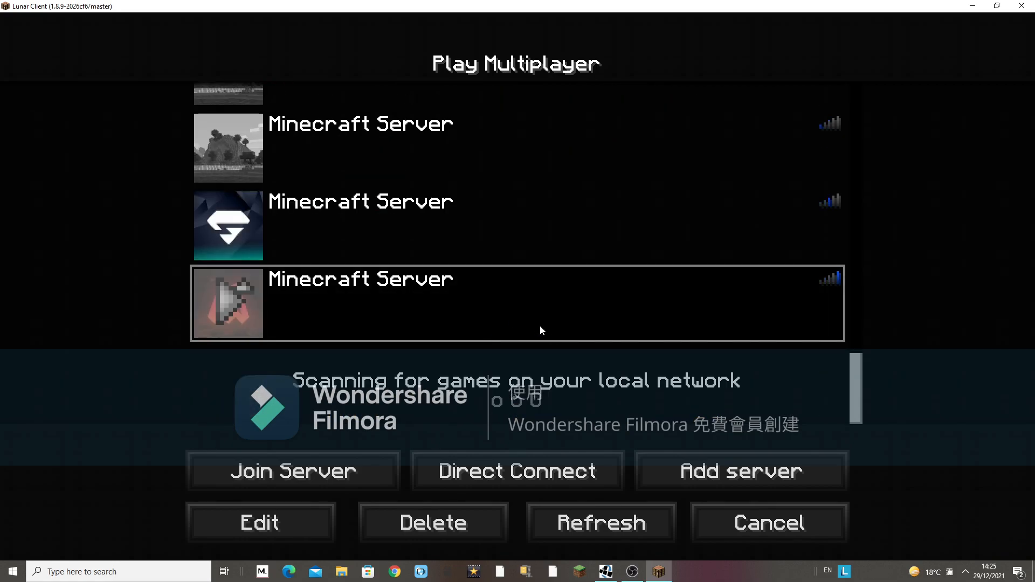
pyautogui.click(259, 522)
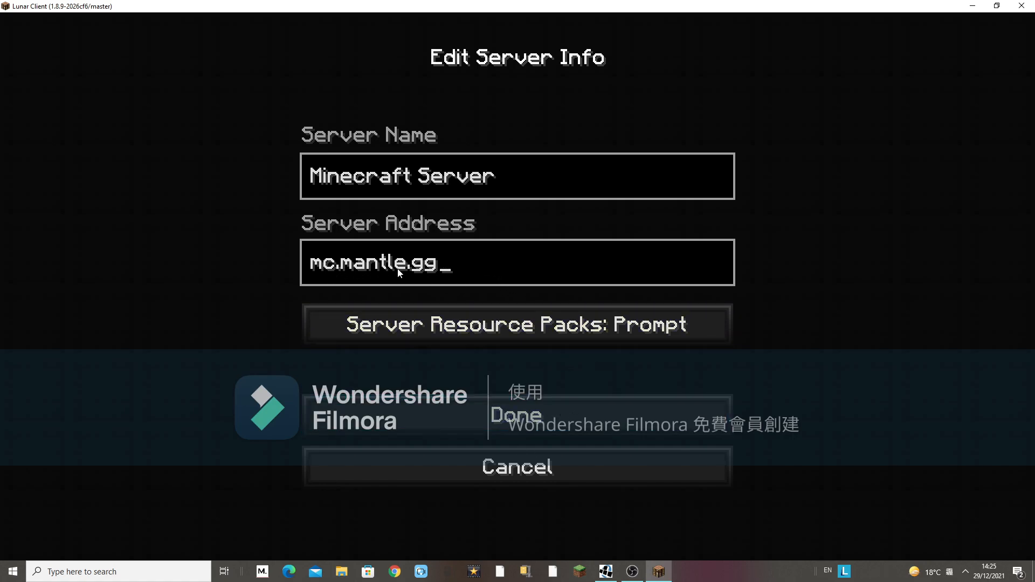
pyautogui.click(517, 414)
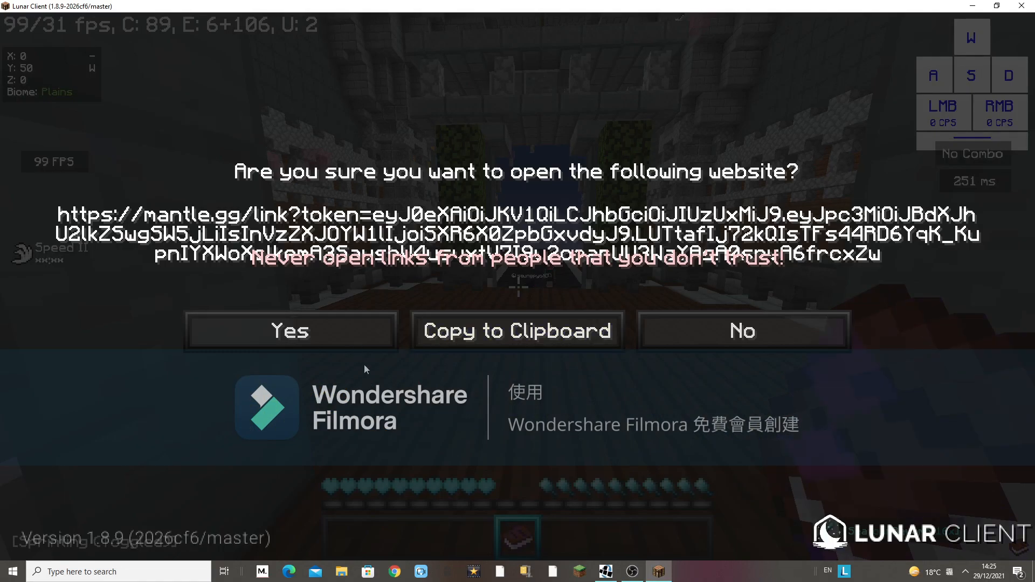
pyautogui.moveTo(324, 333)
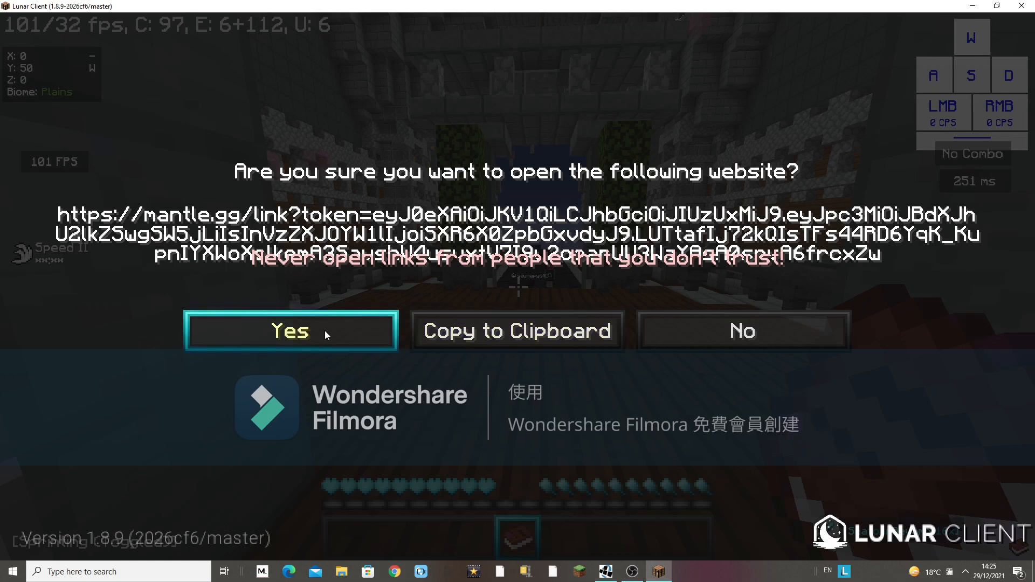
# Step: Approve opening the mantle.gg account-linking website in the browser
pyautogui.click(742, 331)
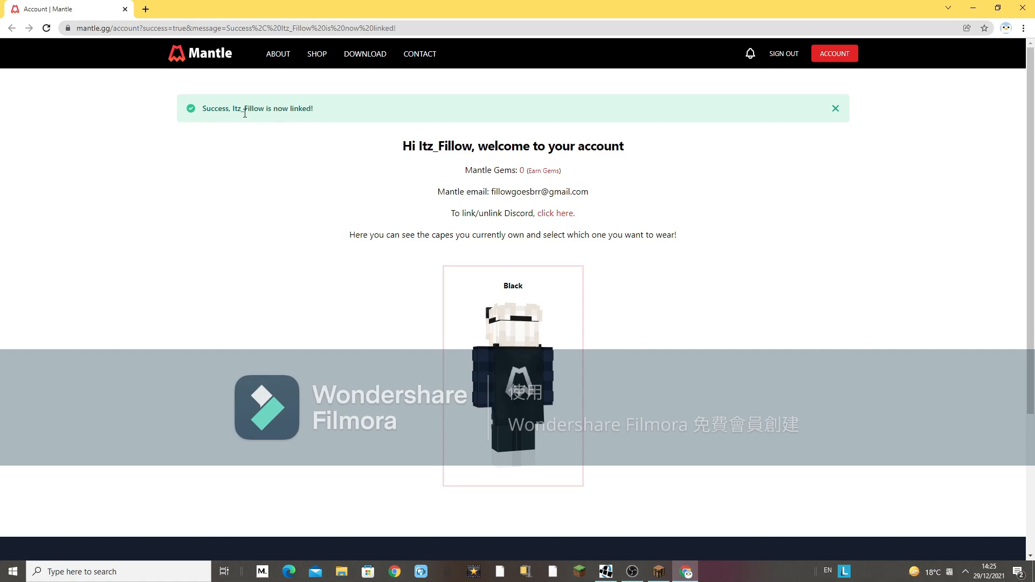
pyautogui.moveTo(271, 120)
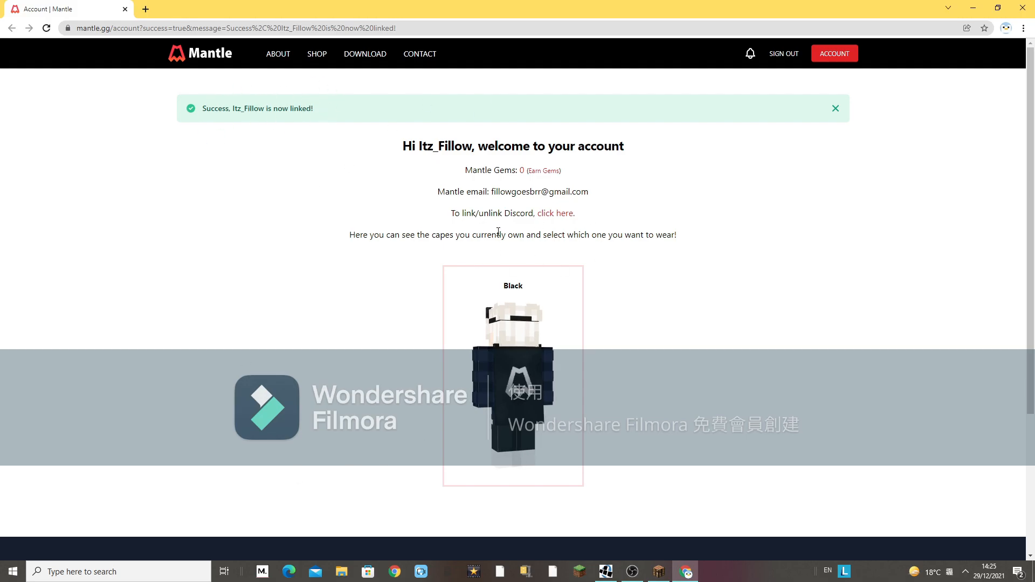
pyautogui.moveTo(1023, 7)
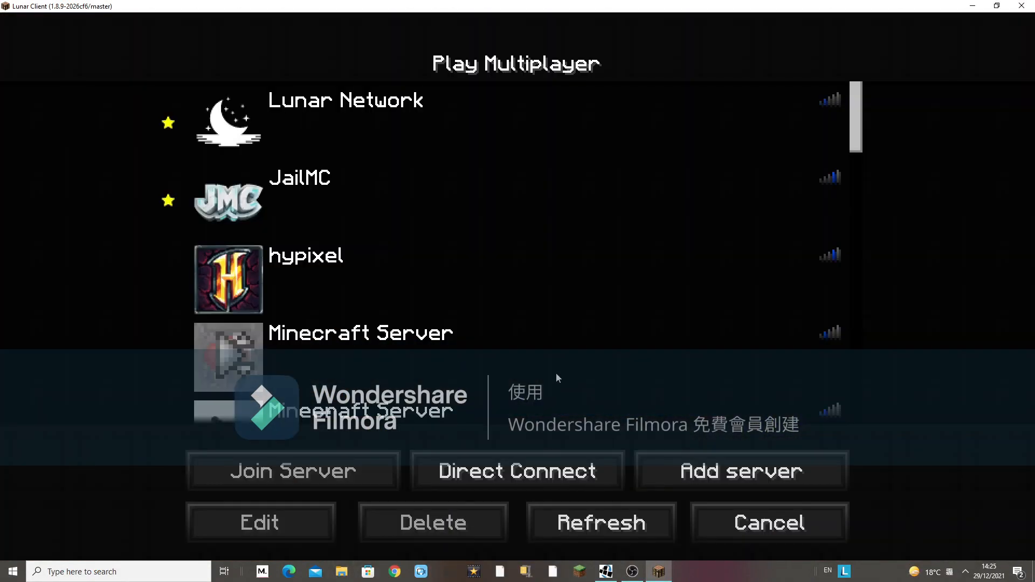
# Step: Cancel the server list, then close the window and force-quit the unresponsive game
pyautogui.click(767, 523)
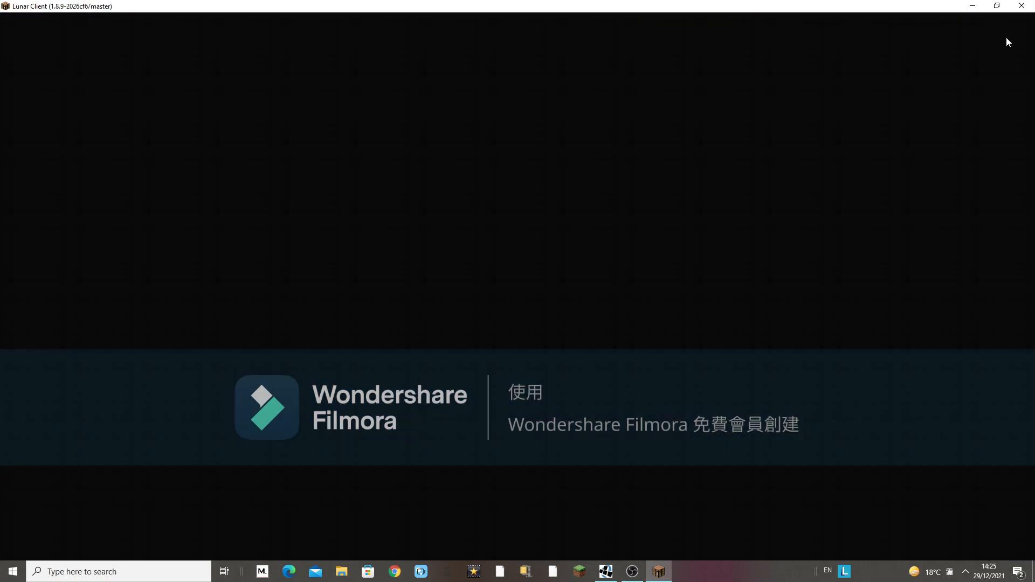
pyautogui.moveTo(773, 6)
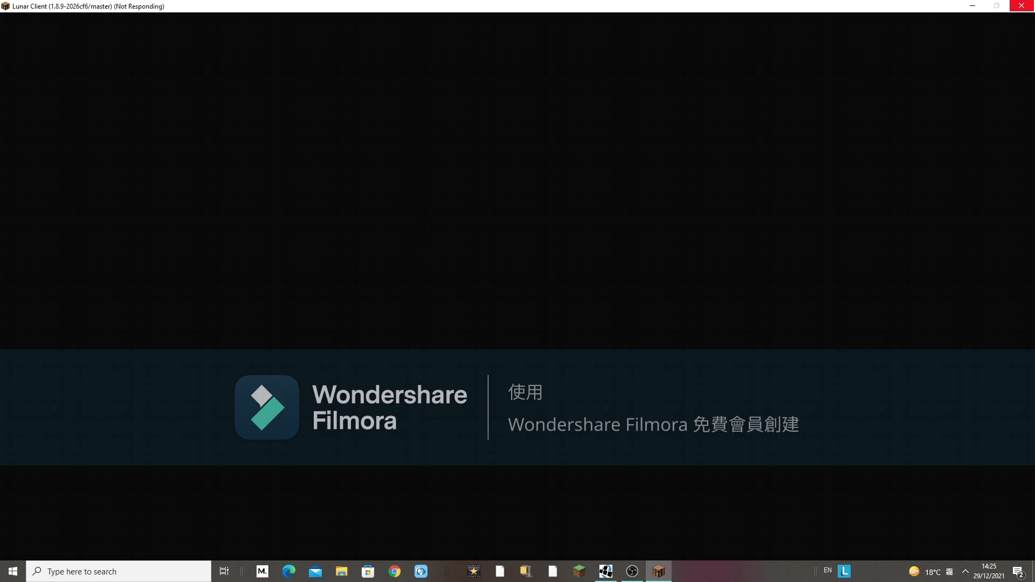
pyautogui.moveTo(1025, 7)
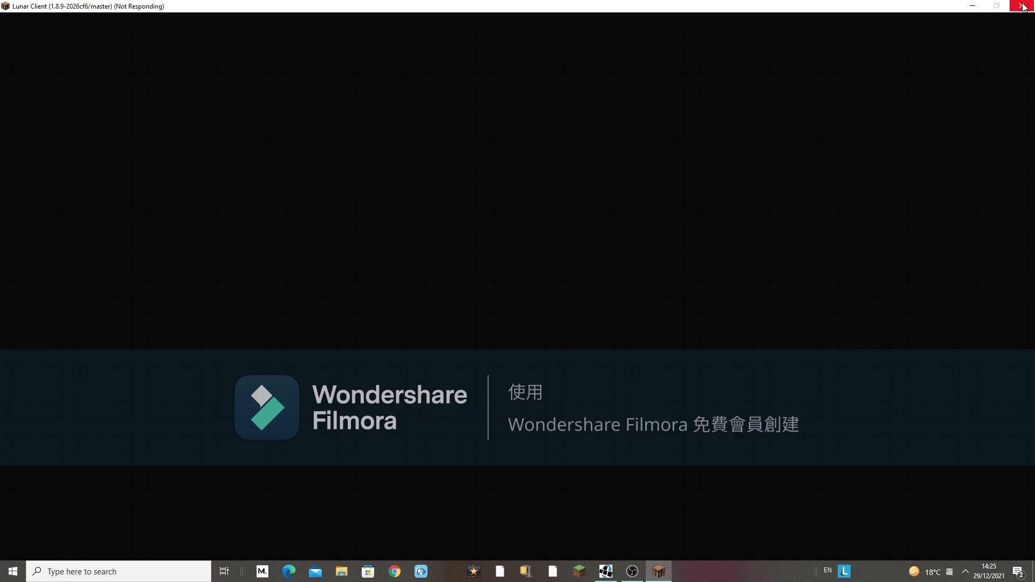
pyautogui.click(1024, 6)
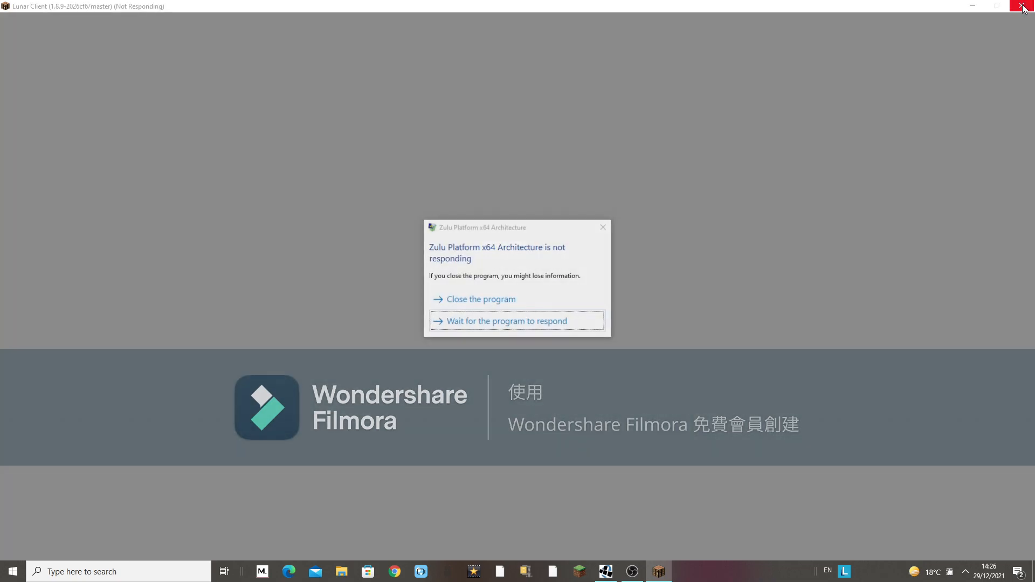
pyautogui.click(480, 299)
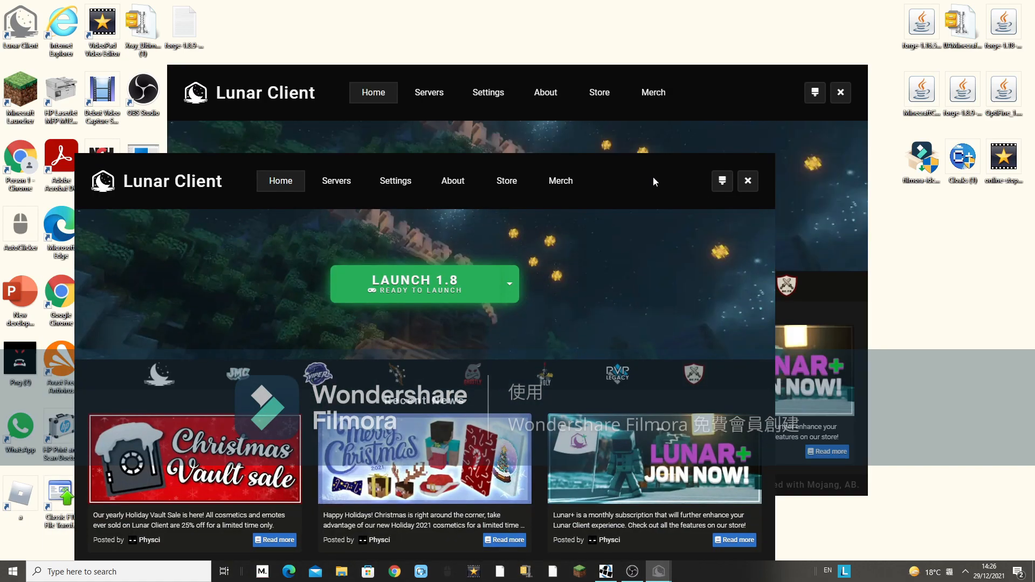
# Step: Close the duplicate launcher window and launch Lunar Client 1.8
pyautogui.click(748, 181)
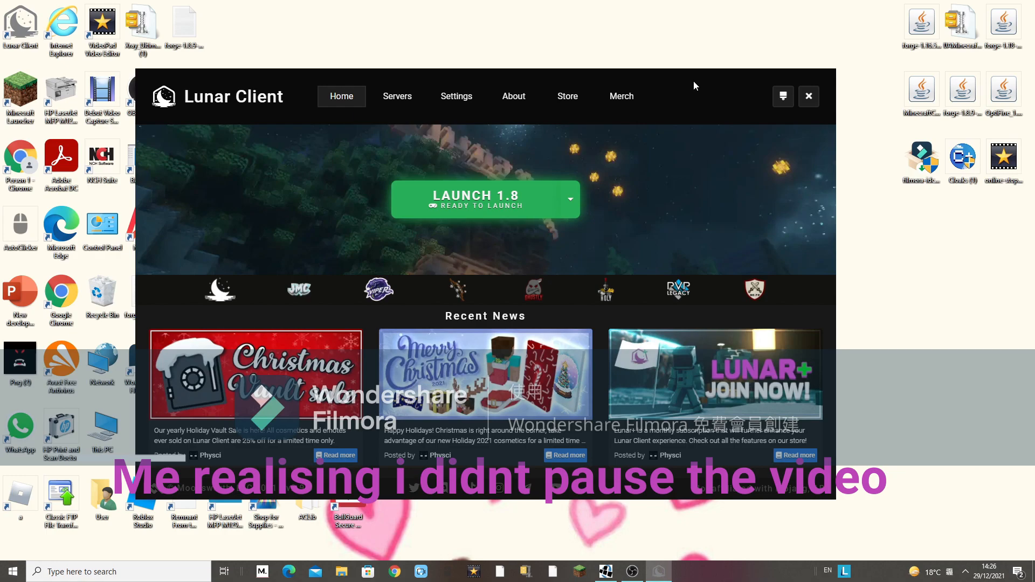
pyautogui.moveTo(508, 206)
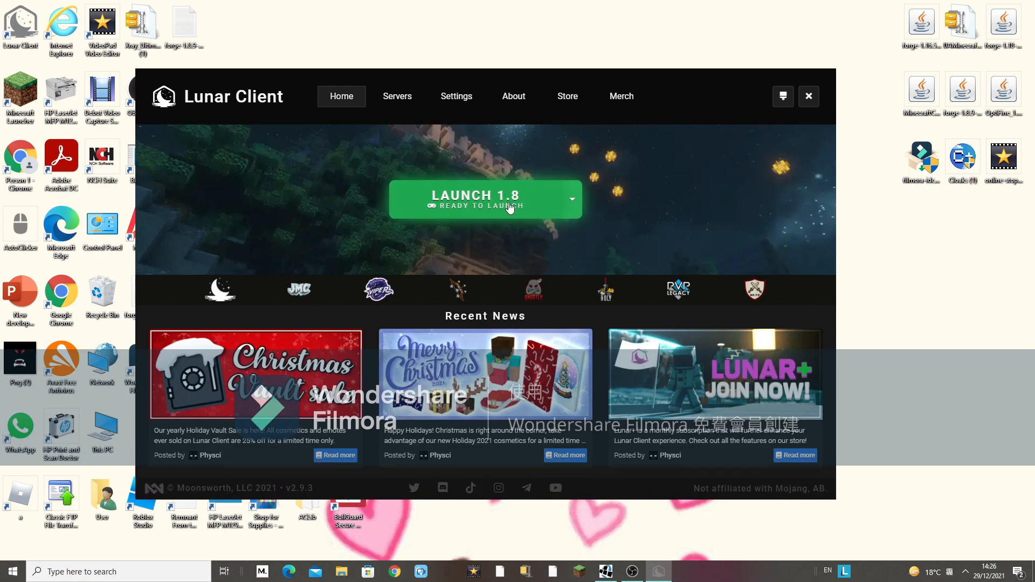
pyautogui.click(476, 198)
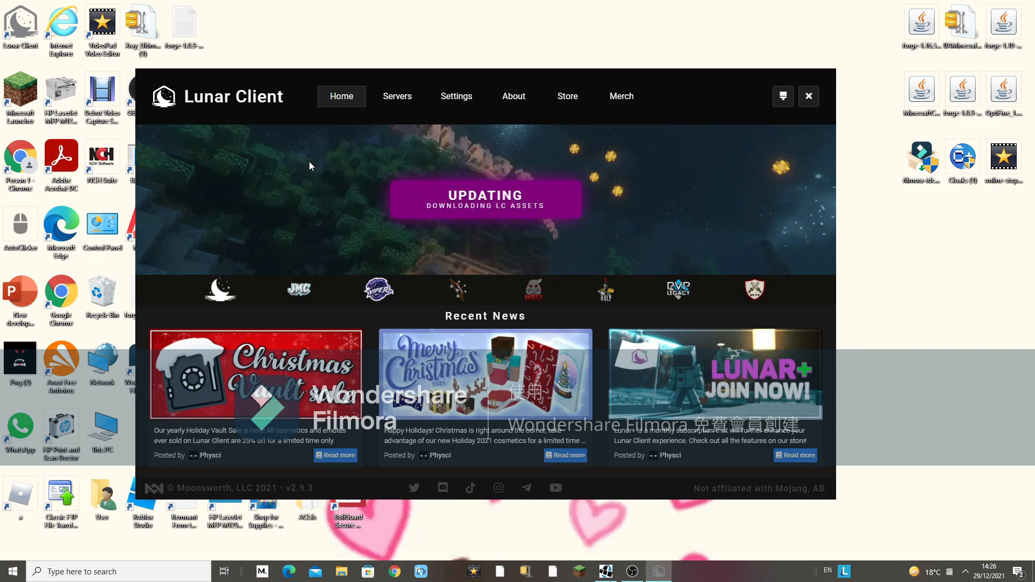
pyautogui.moveTo(514, 153)
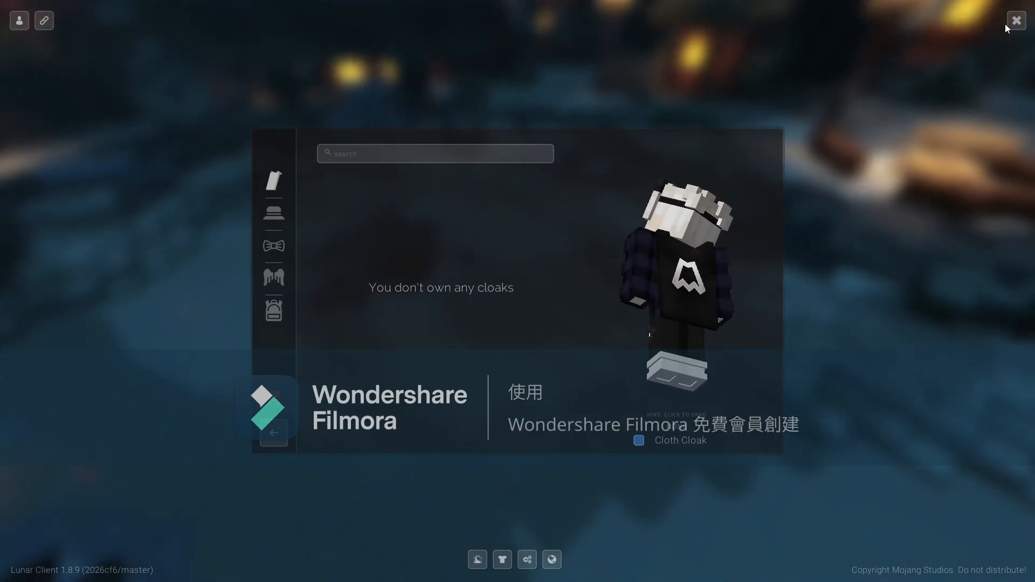
pyautogui.moveTo(502, 559)
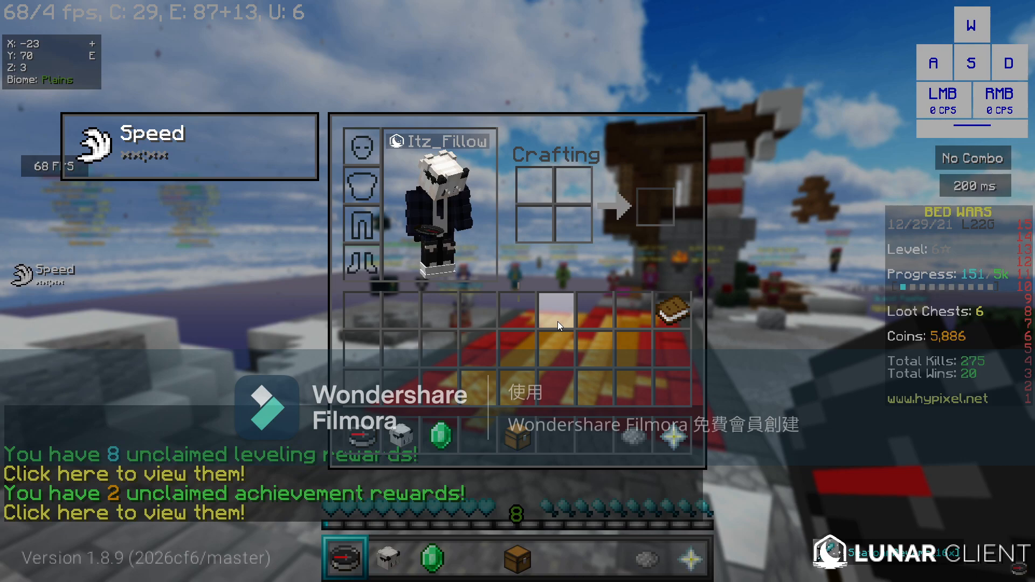
# Step: Close the inventory to return to the Hypixel Bed Wars lobby
pyautogui.press('Escape')
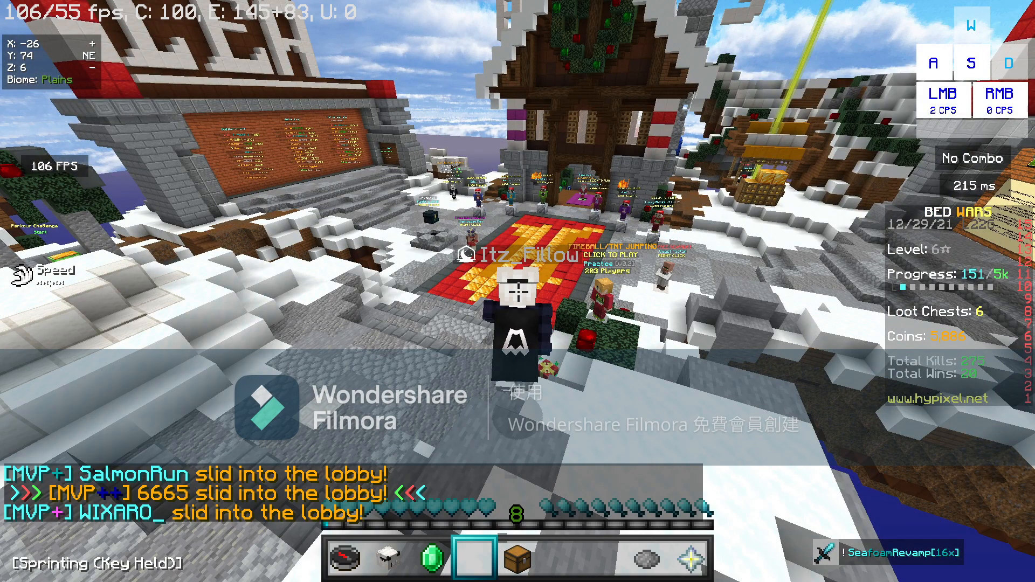
pyautogui.moveTo(517, 291)
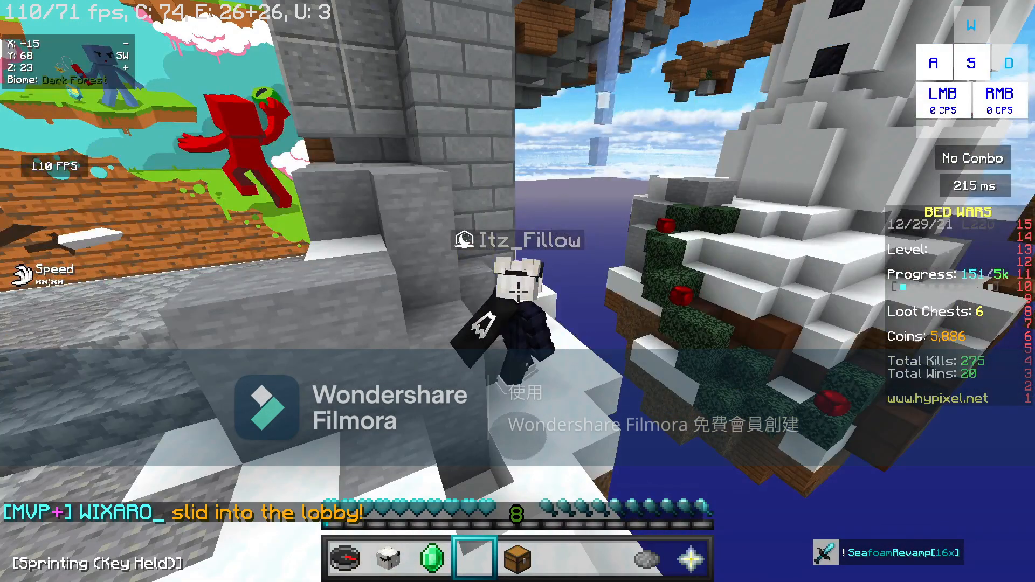